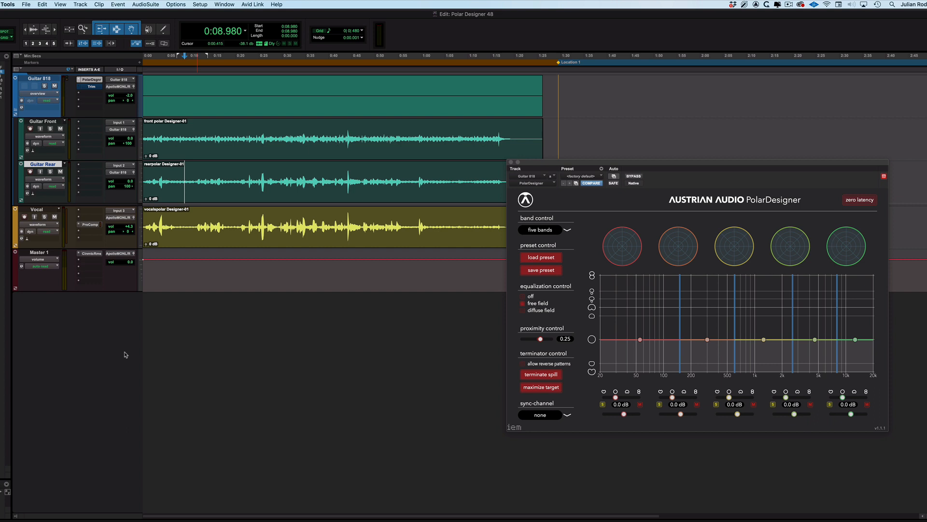
- Play the session and start PolarDesigner acquiring the guitar as the target signal
{"action": "key", "text": "space"}
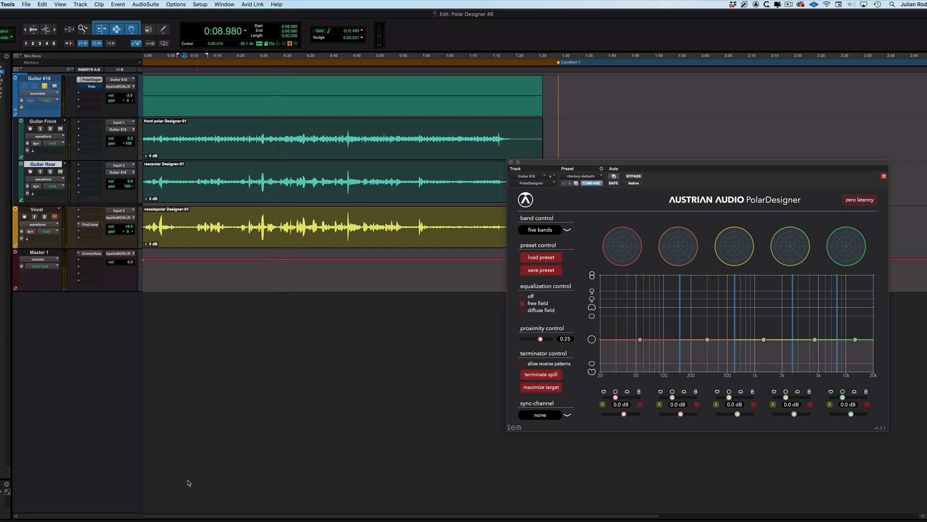
{"action": "mouse_move", "coordinate": [590, 369]}
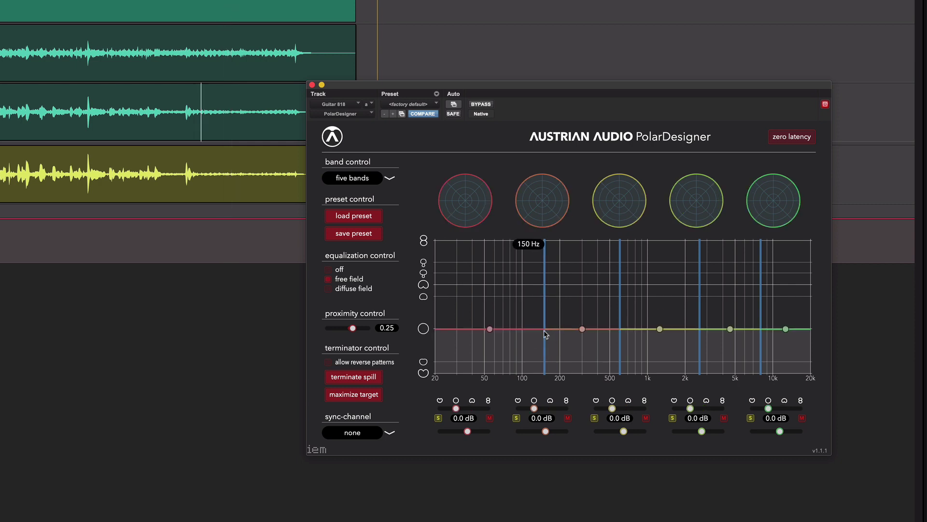
{"action": "mouse_move", "coordinate": [422, 341]}
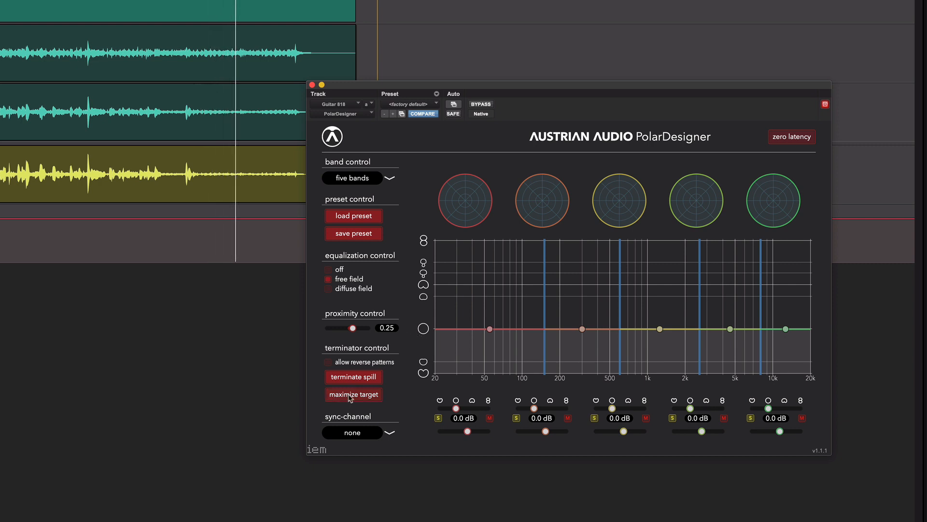
{"action": "left_click", "coordinate": [353, 395]}
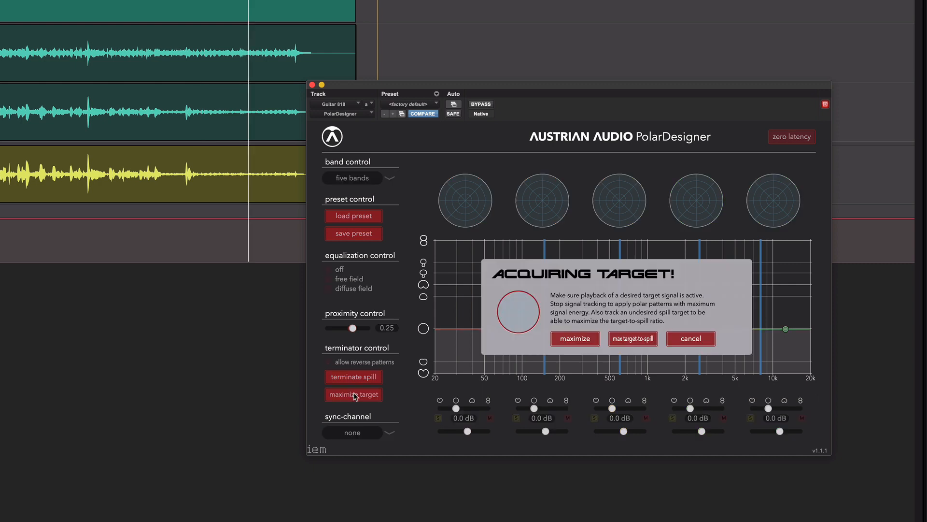
- Apply maximize-target patterns: figure-8 on all bands except an omni fourth band
{"action": "left_click", "coordinate": [575, 339]}
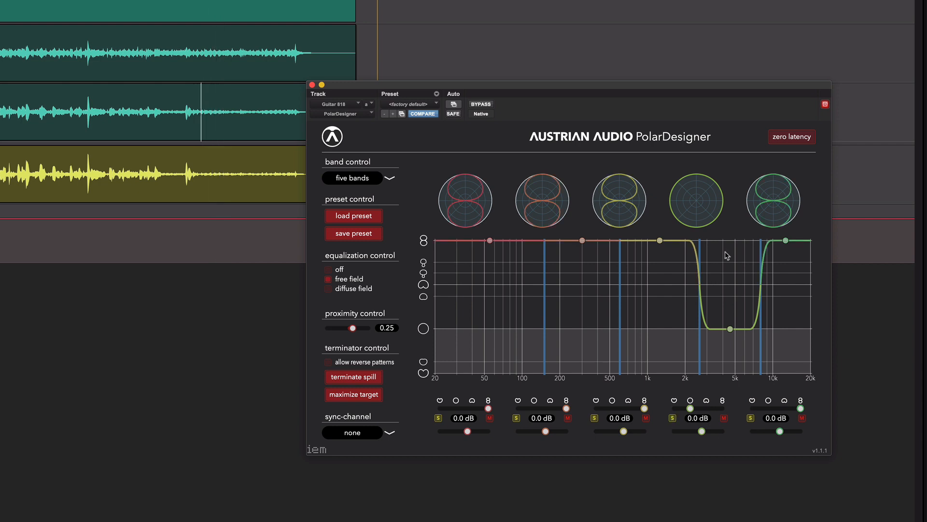
{"action": "left_click", "coordinate": [480, 104]}
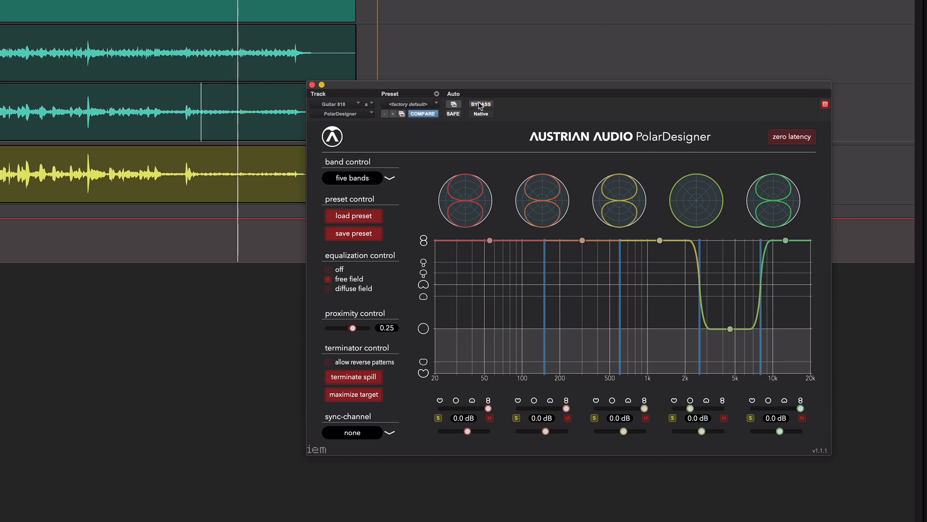
{"action": "left_click", "coordinate": [480, 103]}
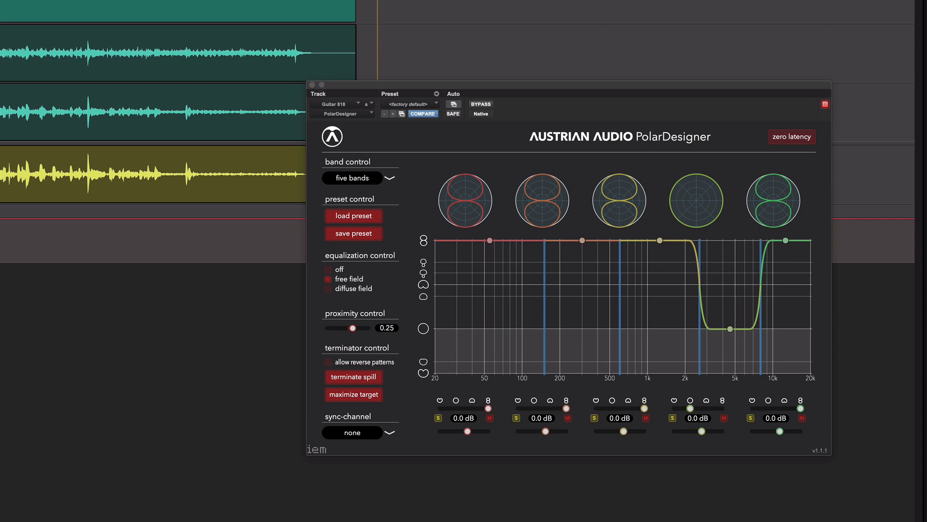
{"action": "mouse_move", "coordinate": [469, 91]}
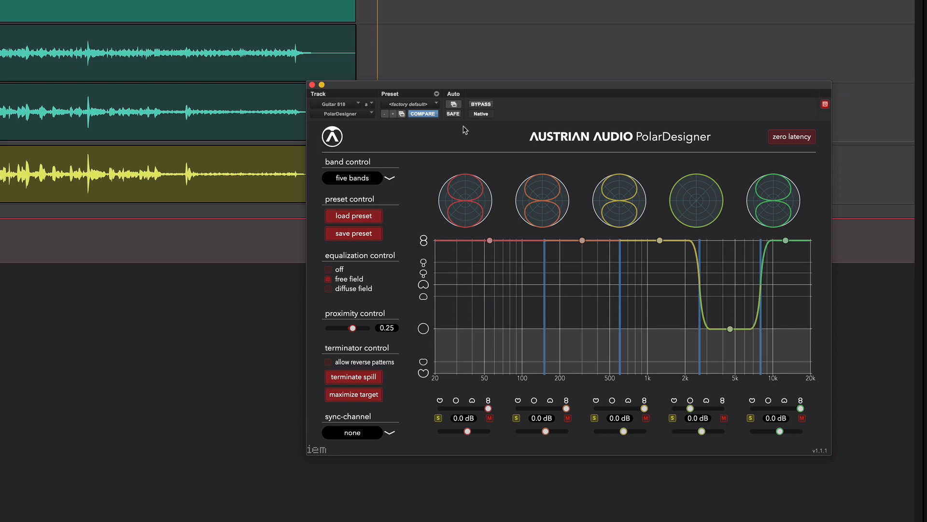
{"action": "mouse_move", "coordinate": [502, 133]}
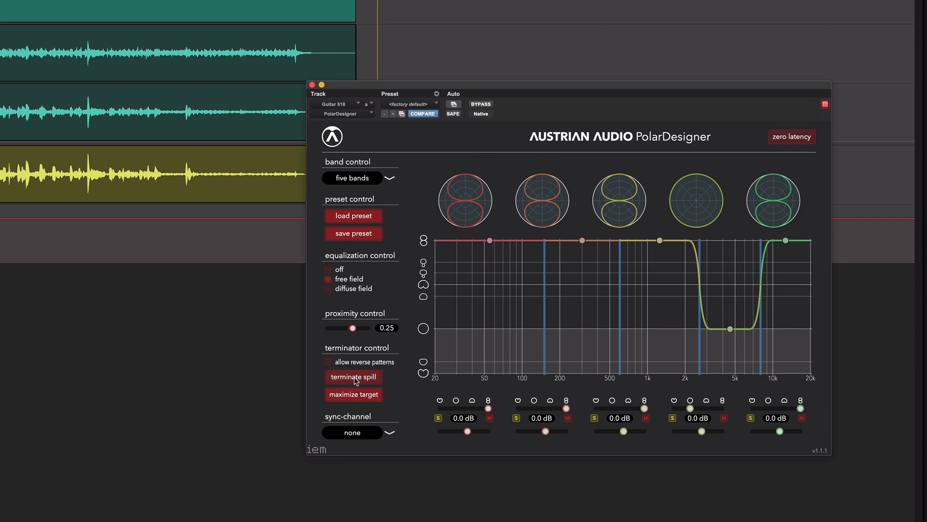
- Capture spill with 'terminate spill' and apply max target-to-spill polar patterns
{"action": "left_click", "coordinate": [353, 376]}
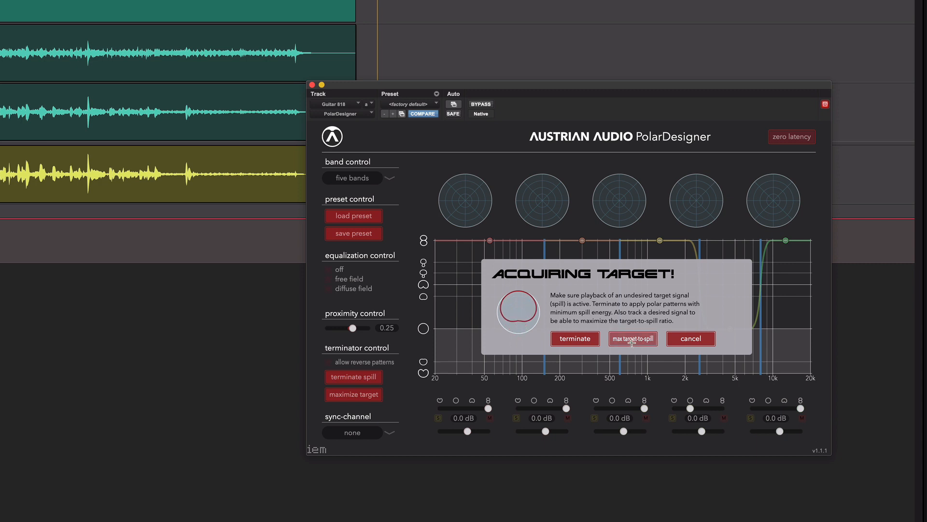
{"action": "left_click", "coordinate": [633, 339]}
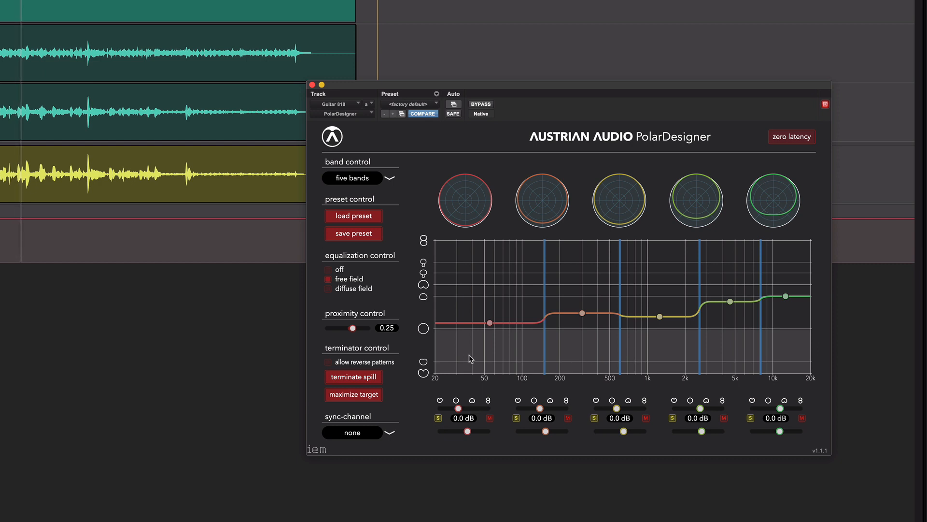
{"action": "mouse_move", "coordinate": [465, 355]}
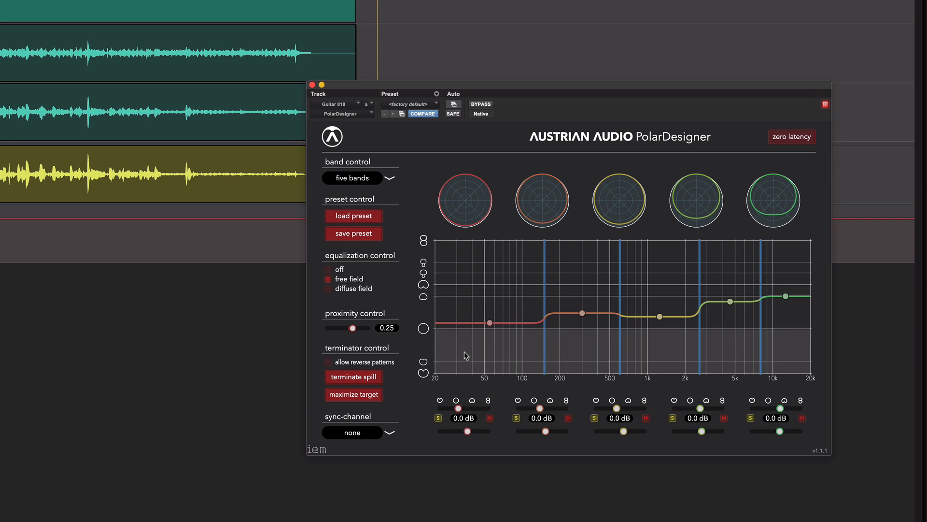
{"action": "mouse_move", "coordinate": [473, 259]}
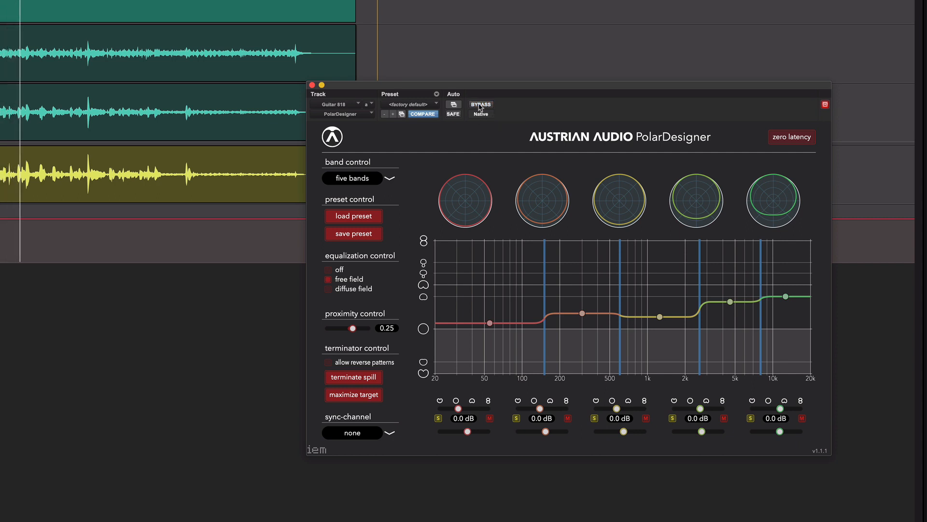
- Toggle PolarDesigner's Effect Bypass to compare the unprocessed guitar sound
{"action": "left_click", "coordinate": [480, 104]}
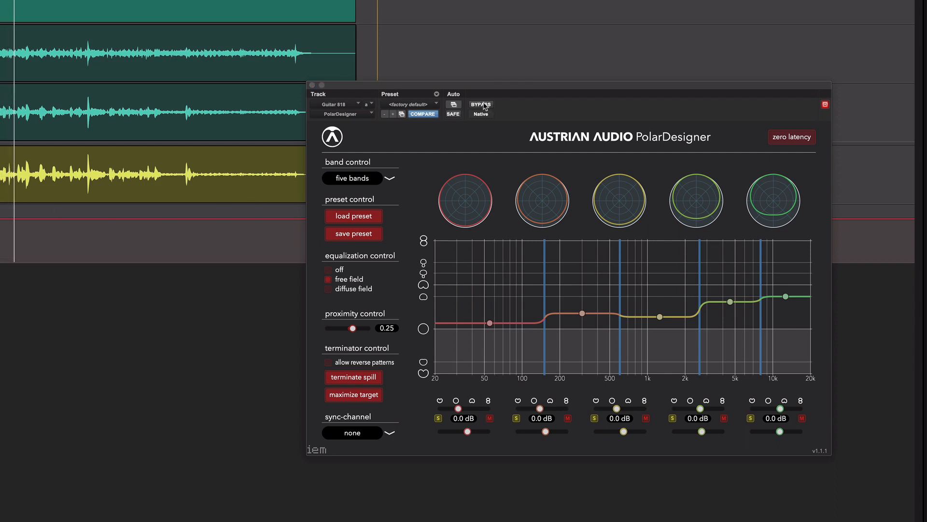
{"action": "mouse_move", "coordinate": [481, 105]}
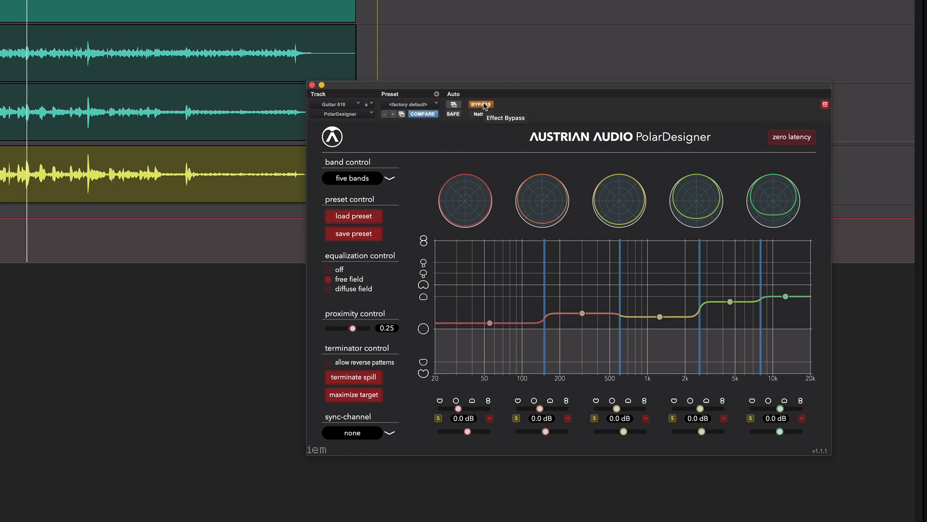